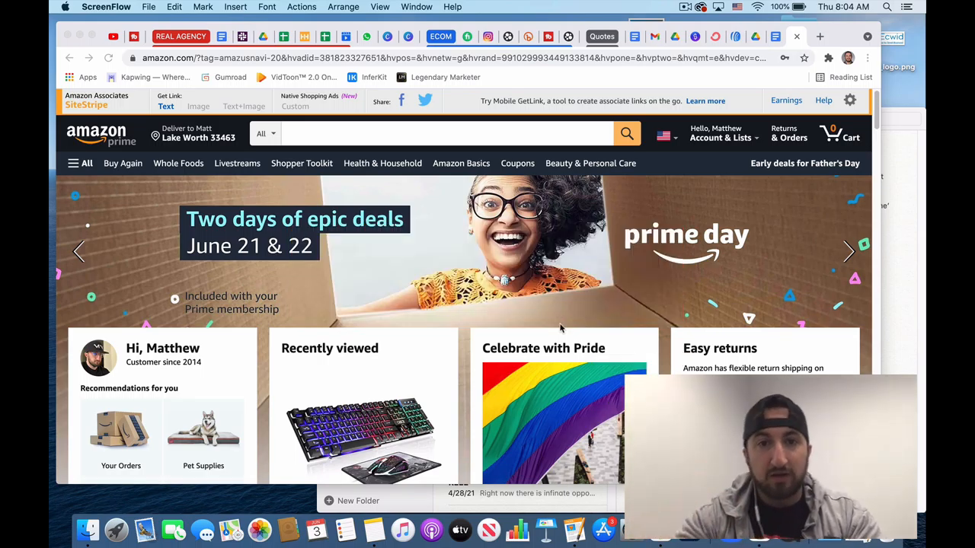
- Search Google for 'amazon affiliate program' in a new tab and open the Amazon.com Associates Central result
{"action": "scroll", "scroll_direction": "down", "scroll_amount": 3}
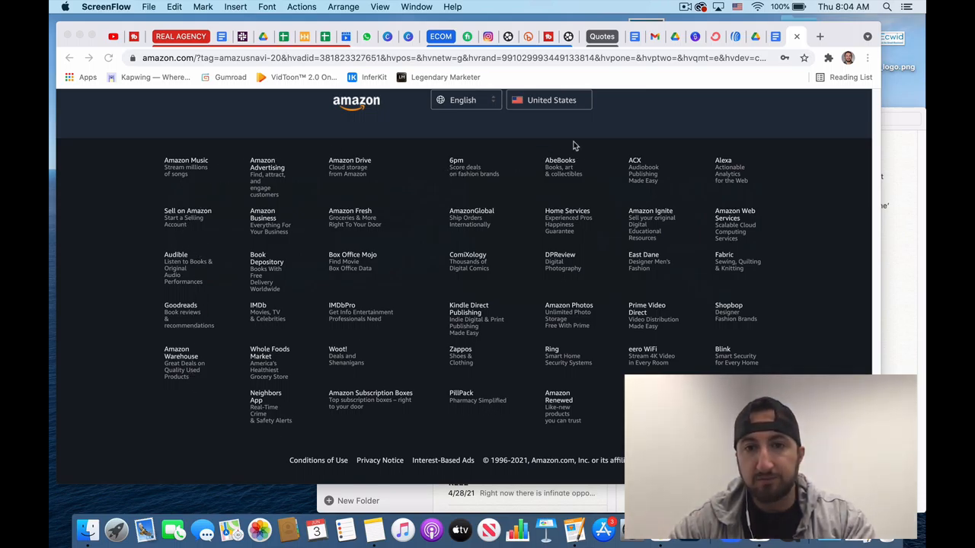
{"action": "left_click", "coordinate": [820, 37]}
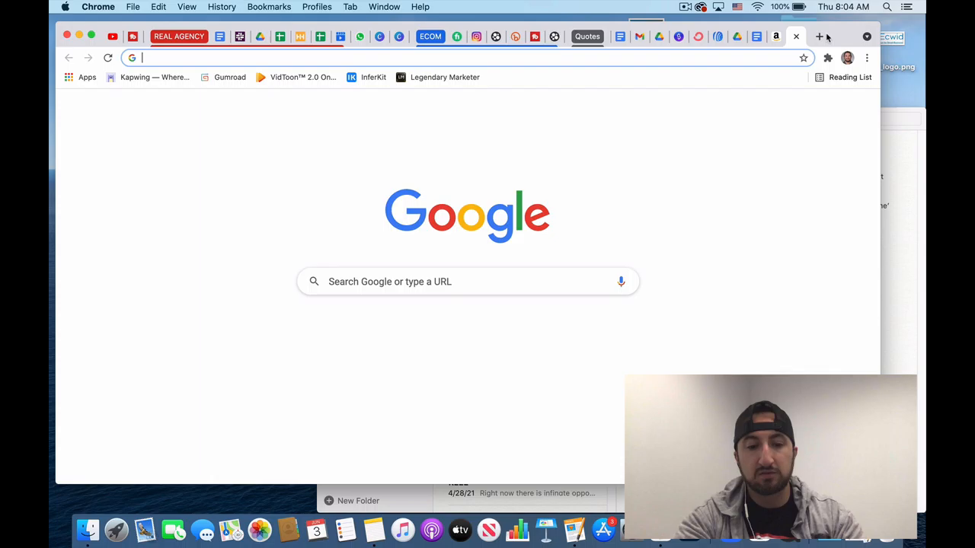
{"action": "type", "text": "amazon aff"}
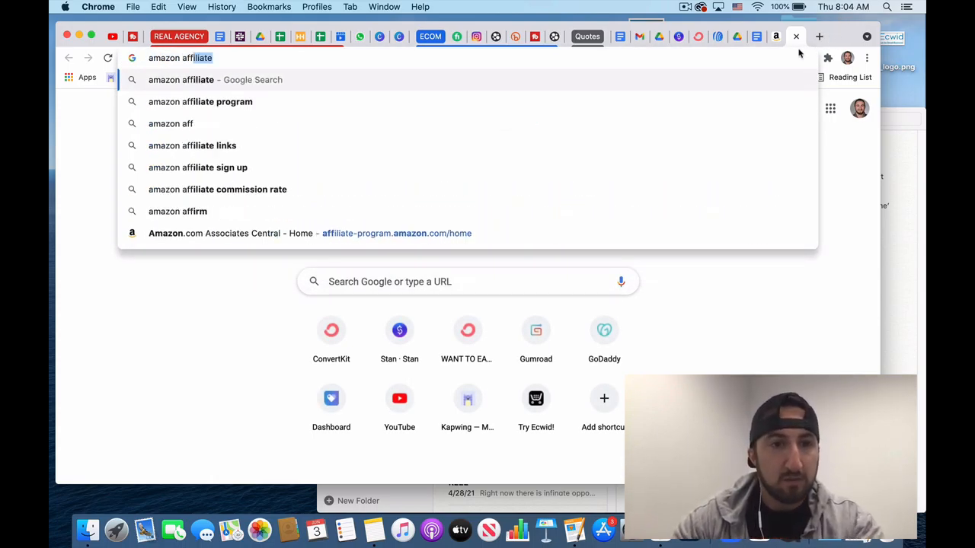
{"action": "left_click", "coordinate": [201, 101]}
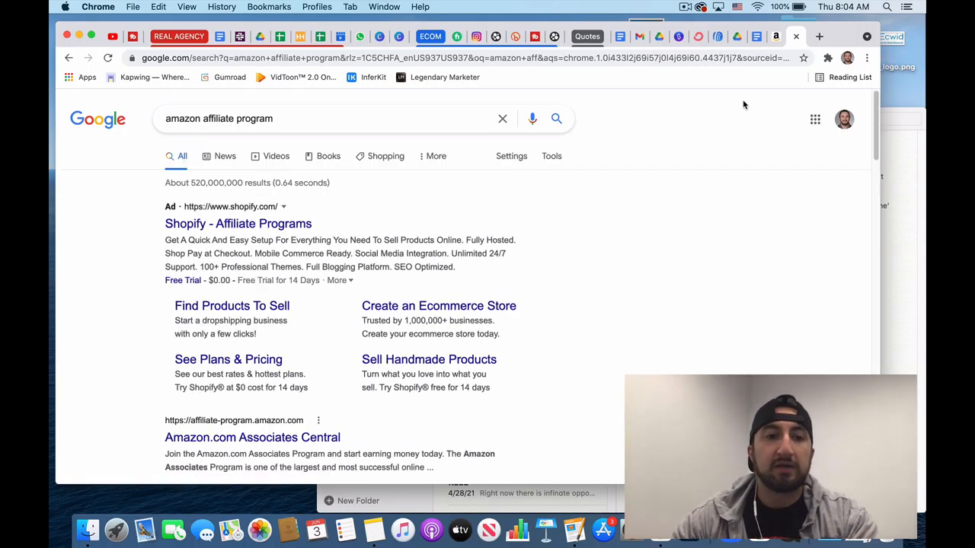
{"action": "scroll", "scroll_direction": "down", "scroll_amount": 3}
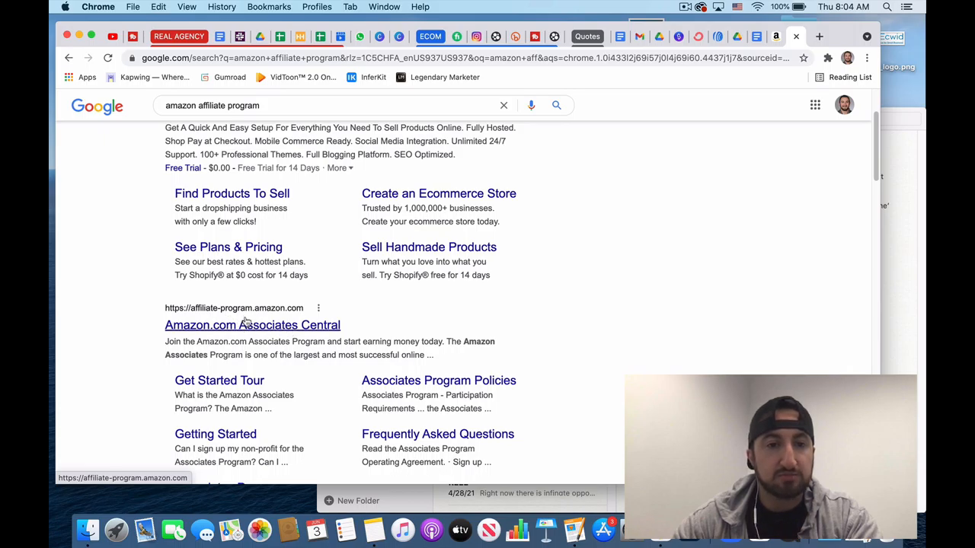
{"action": "left_click", "coordinate": [253, 325]}
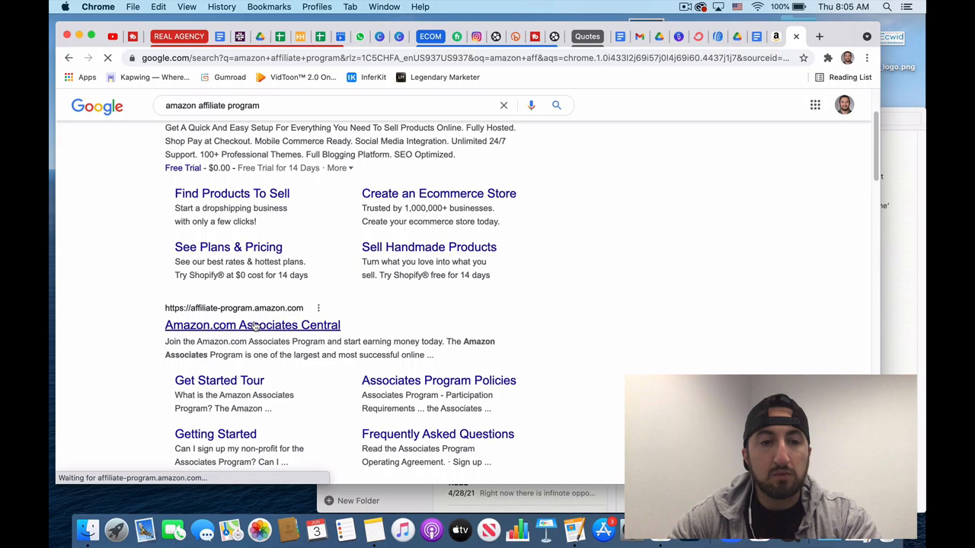
- Load the Associates Central home page with its product link search and earnings overview
{"action": "left_click", "coordinate": [252, 324]}
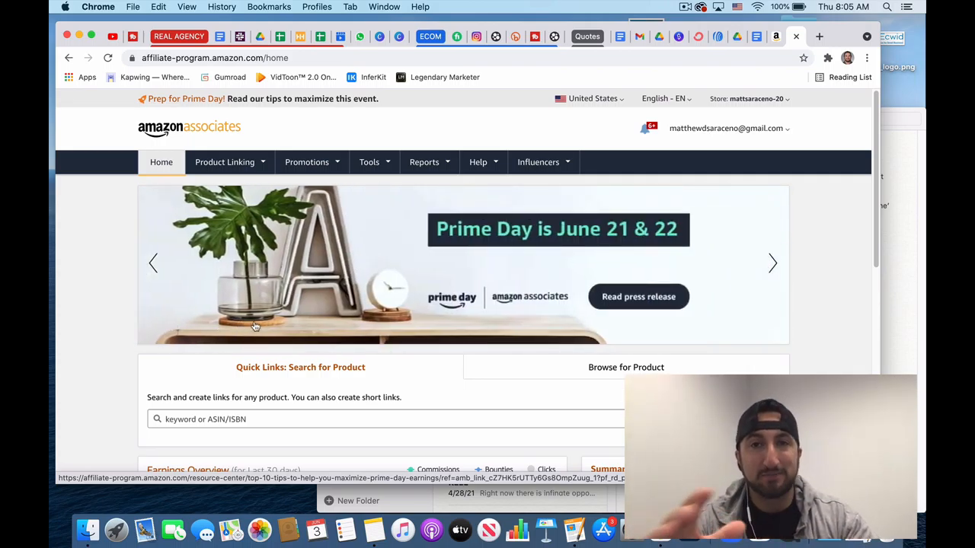
{"action": "mouse_move", "coordinate": [277, 283]}
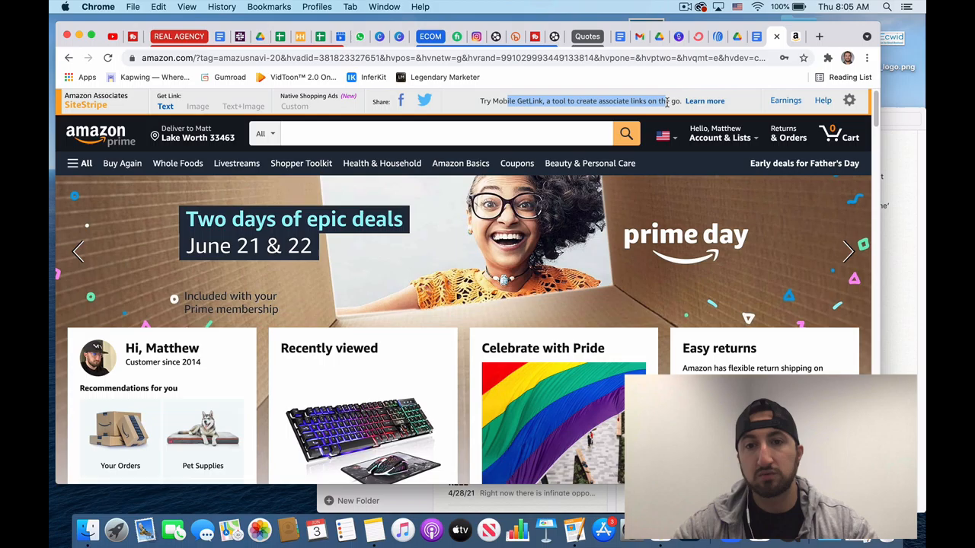
{"action": "mouse_move", "coordinate": [789, 132]}
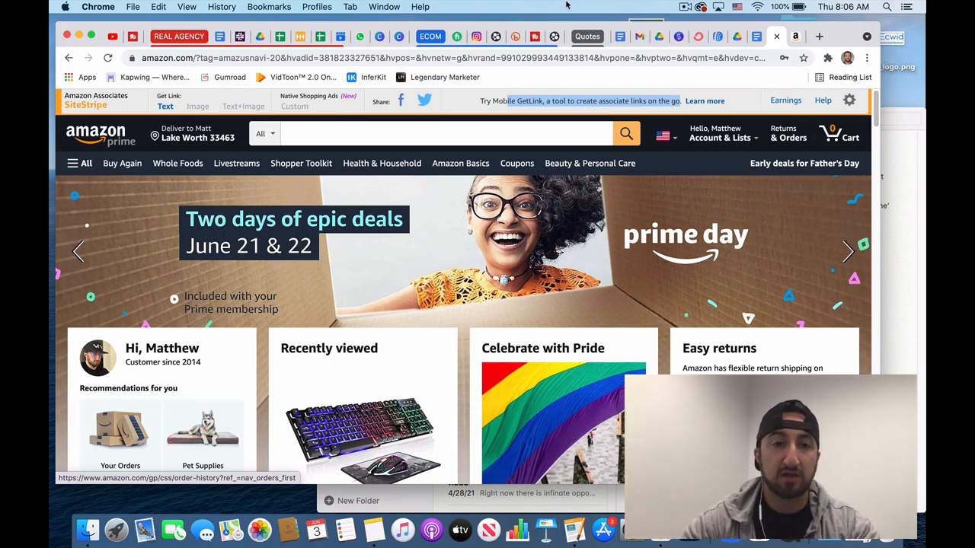
{"action": "mouse_move", "coordinate": [393, 213]}
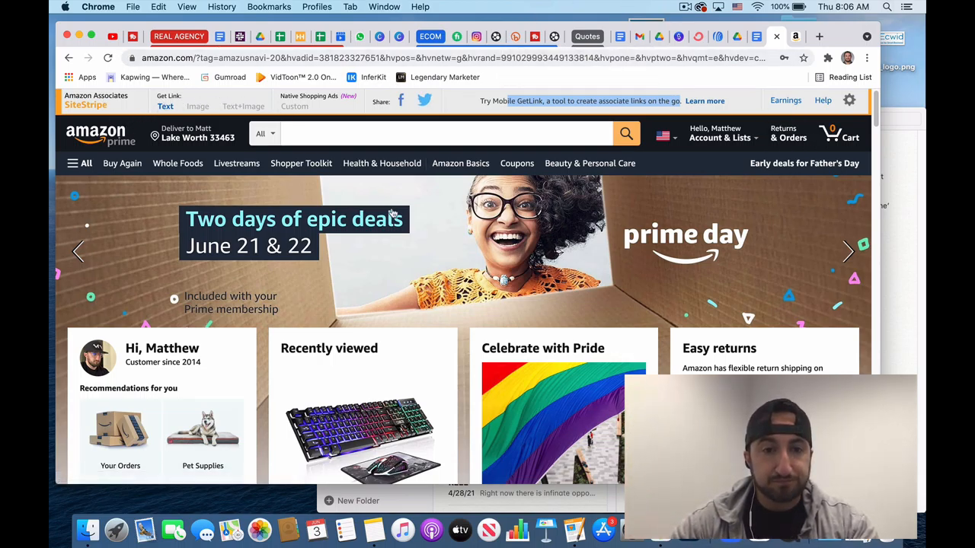
- Scroll the Amazon home page toward the Recently viewed RGB gaming keyboard and mouse combo
{"action": "scroll", "scroll_direction": "down", "scroll_amount": 3}
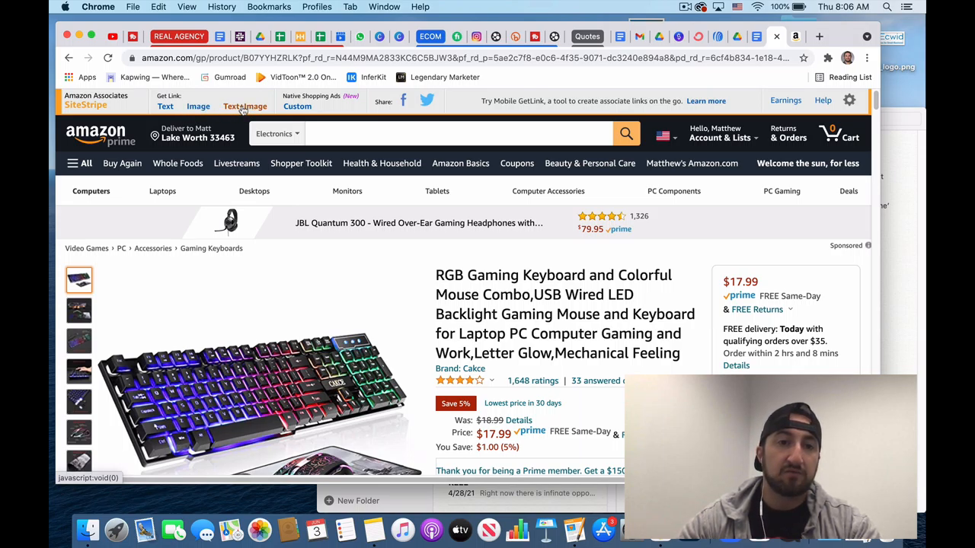
- Generate a SiteStripe text link for the keyboard, compare full and short versions, and return to the Associates dashboard
{"action": "left_click", "coordinate": [244, 107]}
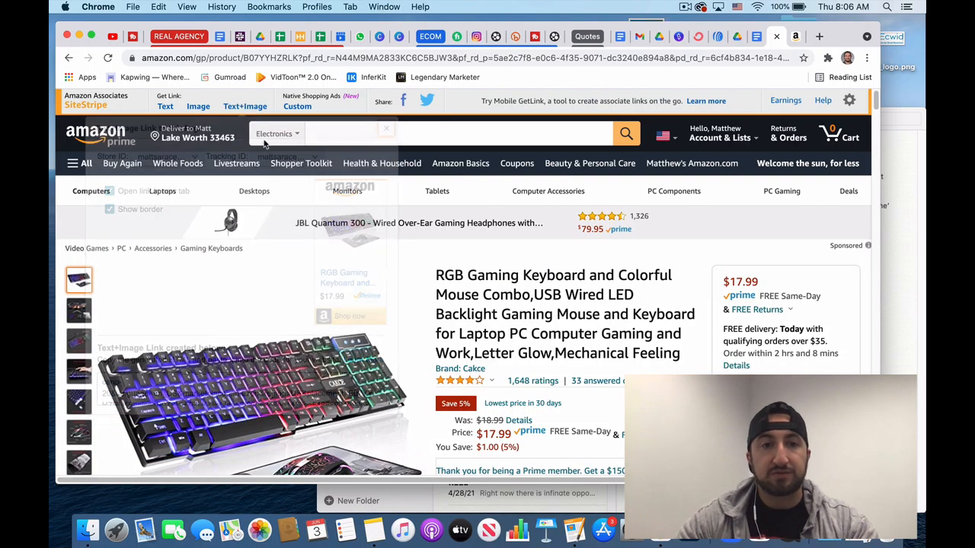
{"action": "left_click", "coordinate": [165, 107]}
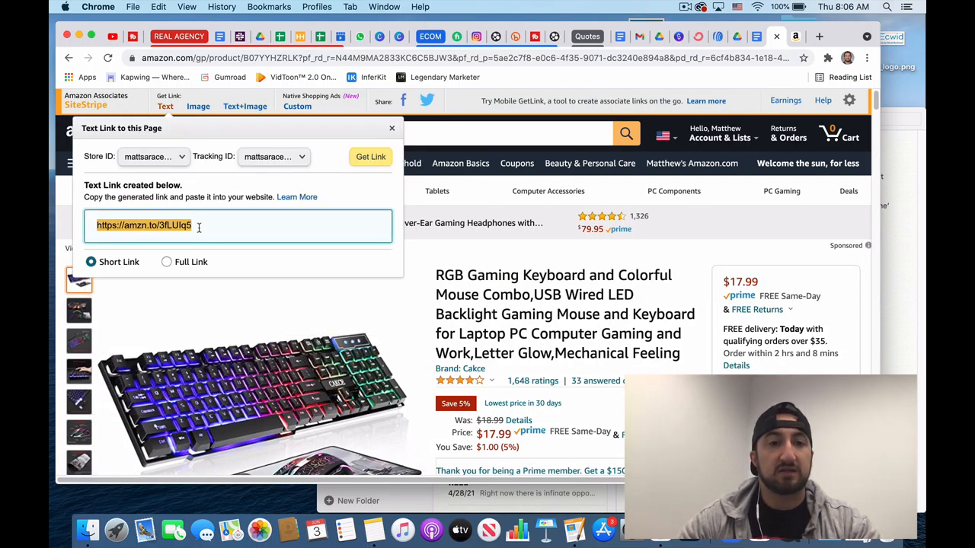
{"action": "left_click", "coordinate": [166, 262]}
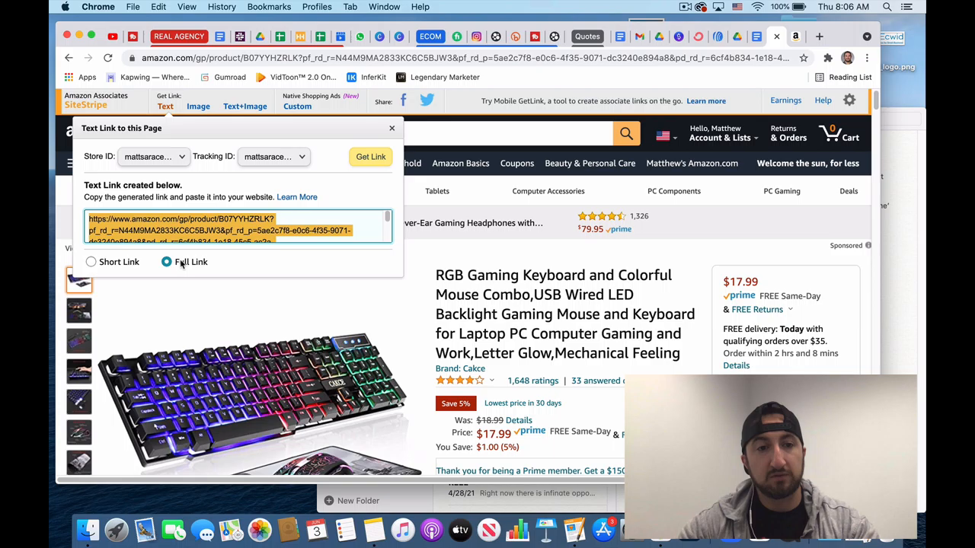
{"action": "left_click", "coordinate": [91, 262]}
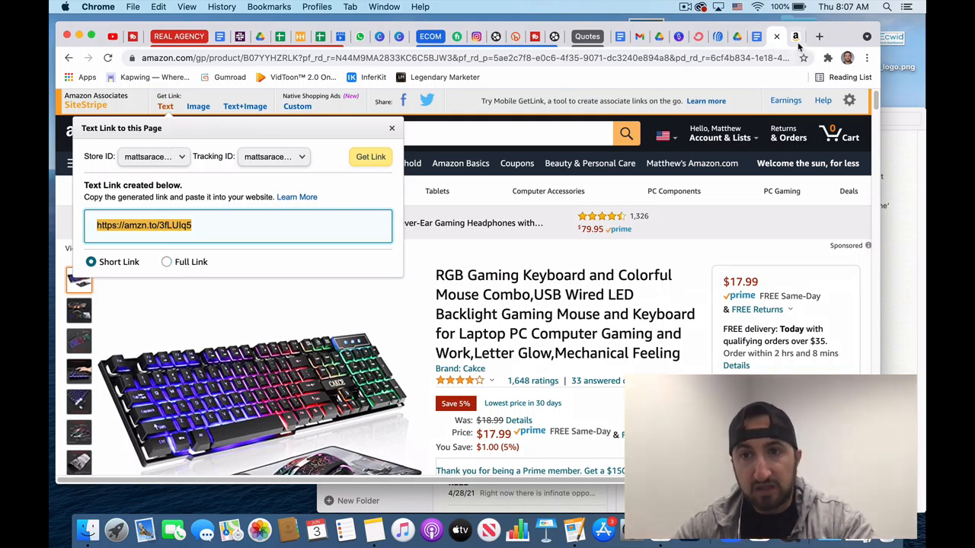
{"action": "left_click", "coordinate": [775, 37]}
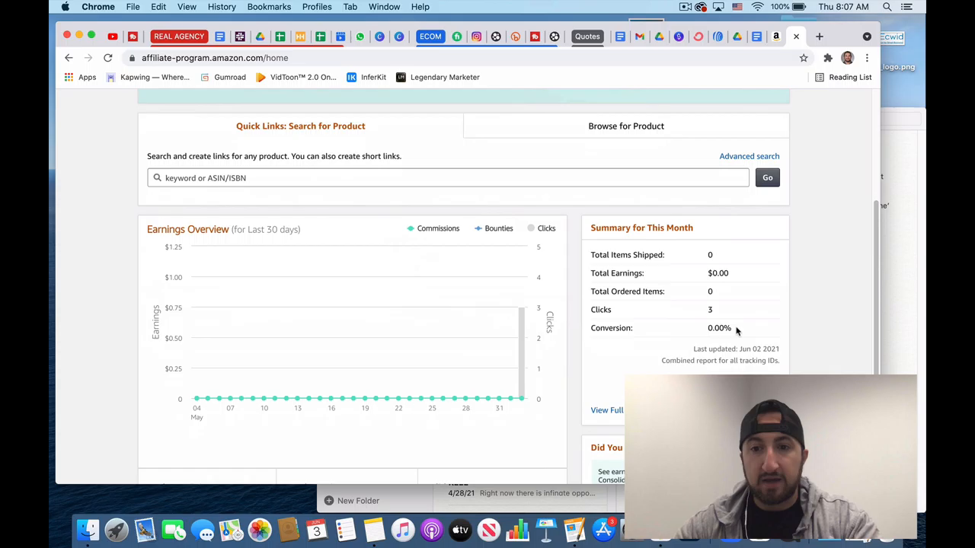
- Scroll the Associates page around the Promotions area for the Amazon Bounty Program
{"action": "scroll", "scroll_direction": "up", "scroll_amount": 3}
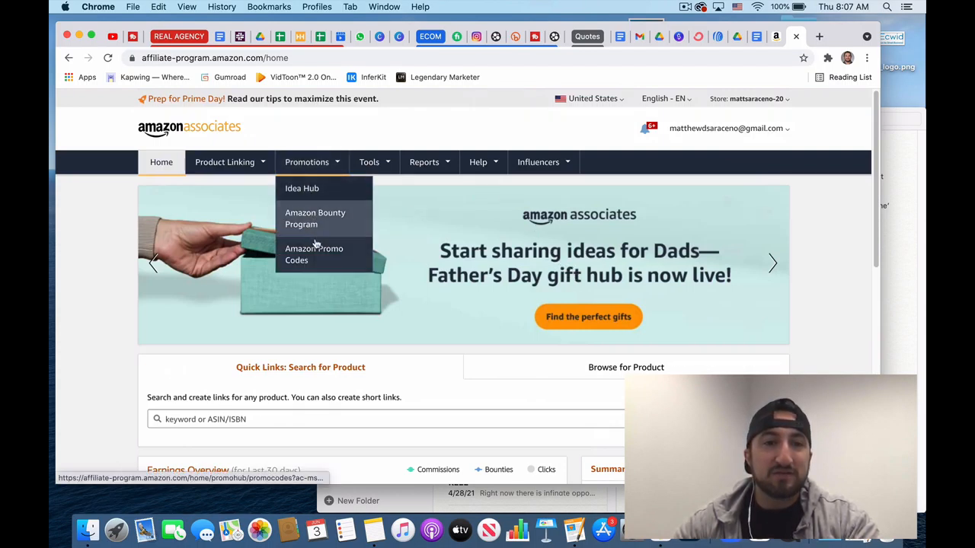
{"action": "mouse_move", "coordinate": [315, 219]}
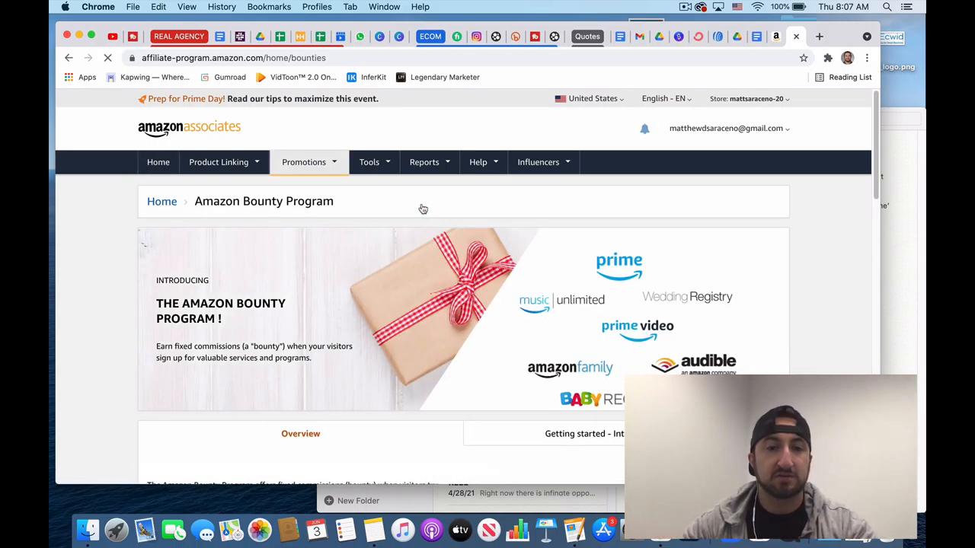
{"action": "scroll", "scroll_direction": "down", "scroll_amount": 3}
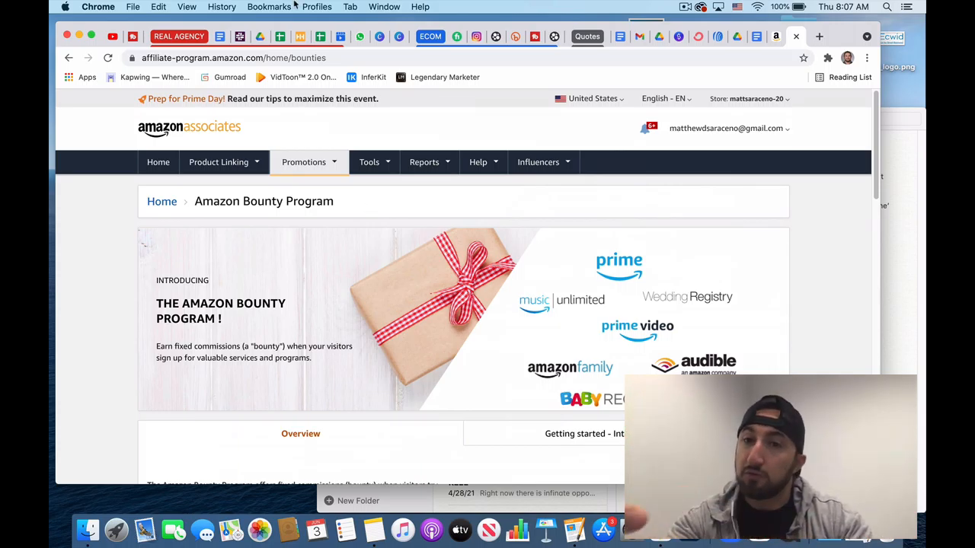
{"action": "mouse_move", "coordinate": [451, 231]}
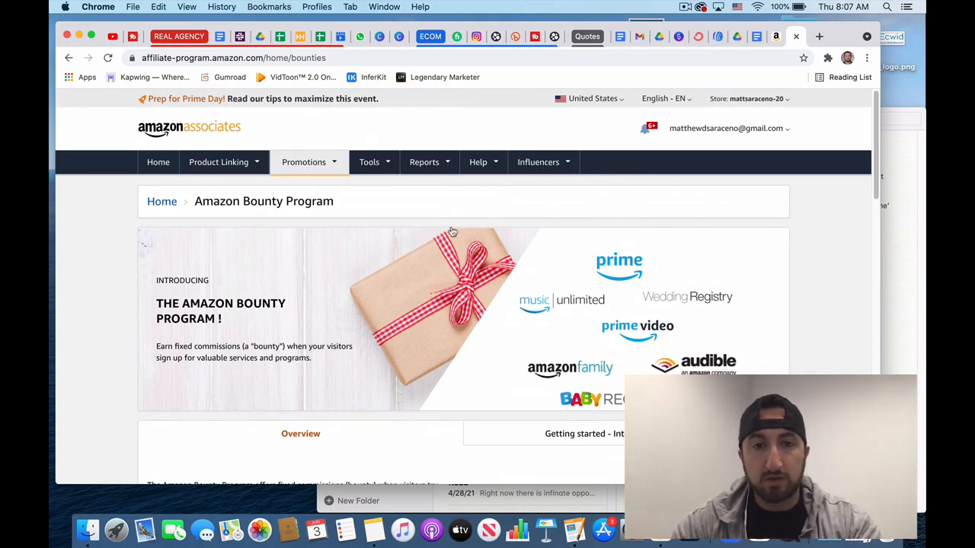
{"action": "left_click", "coordinate": [368, 162]}
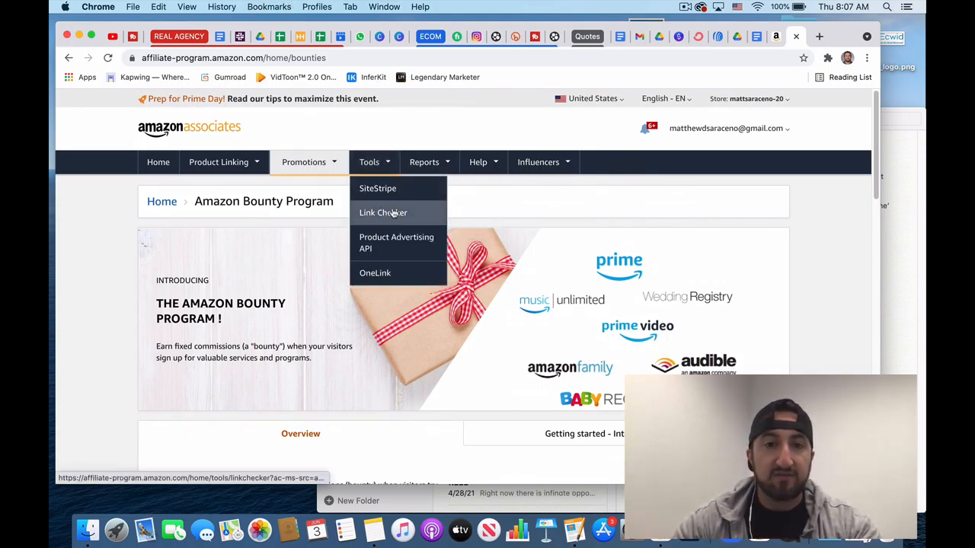
{"action": "left_click", "coordinate": [384, 213]}
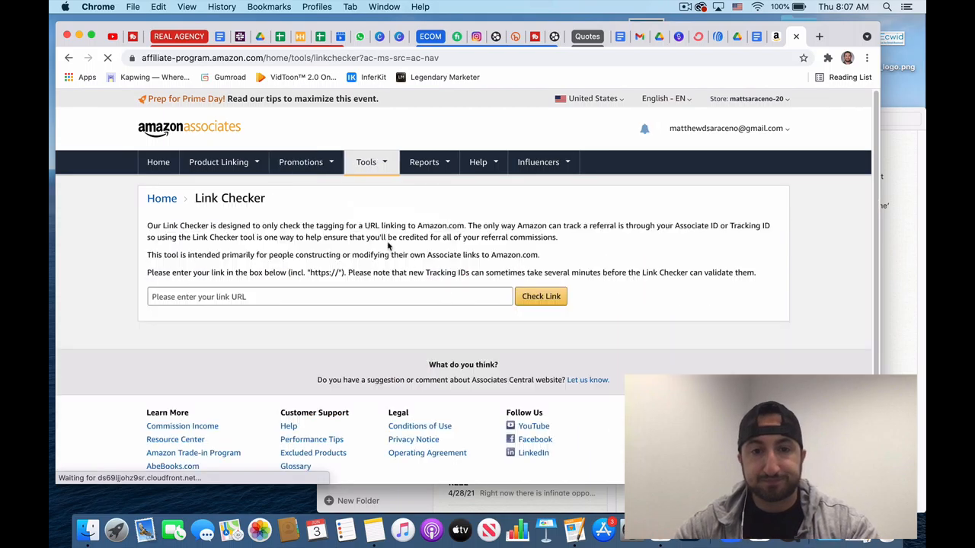
{"action": "type", "text": "https://amzn.to/3fLUIq5"}
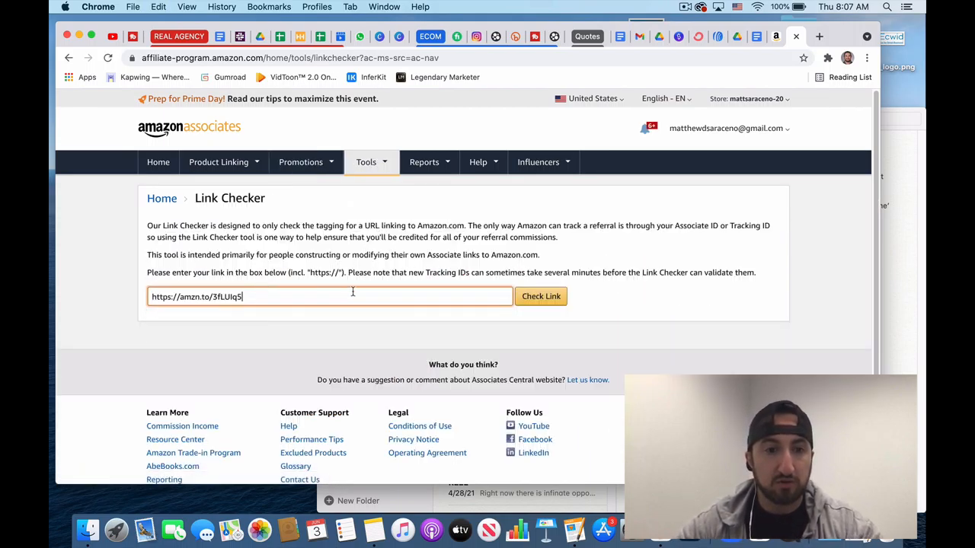
{"action": "left_click", "coordinate": [540, 295]}
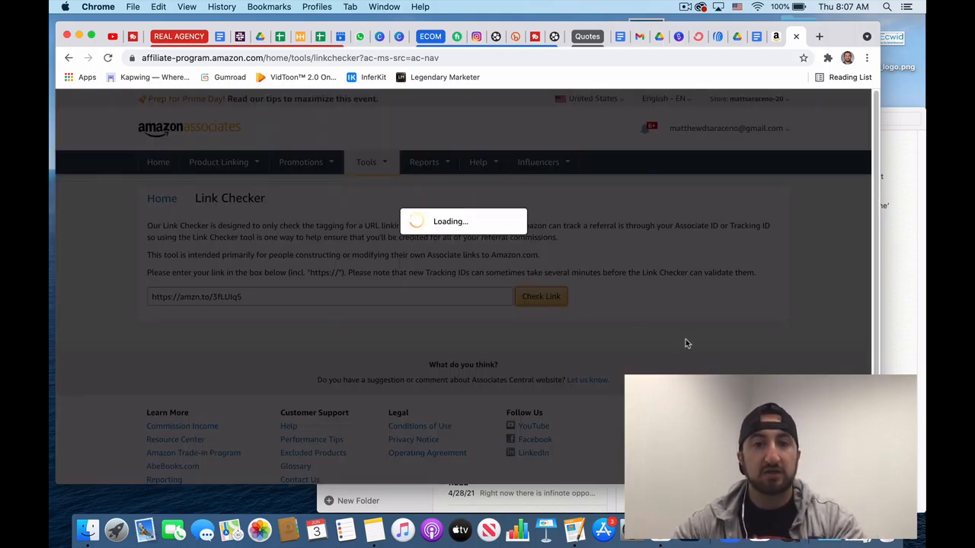
{"action": "left_click", "coordinate": [541, 296]}
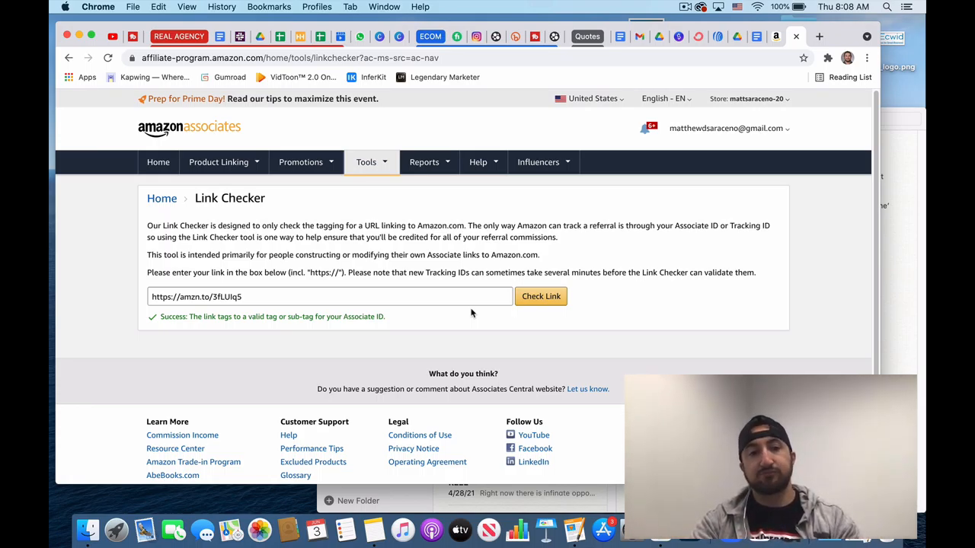
{"action": "left_click", "coordinate": [365, 161]}
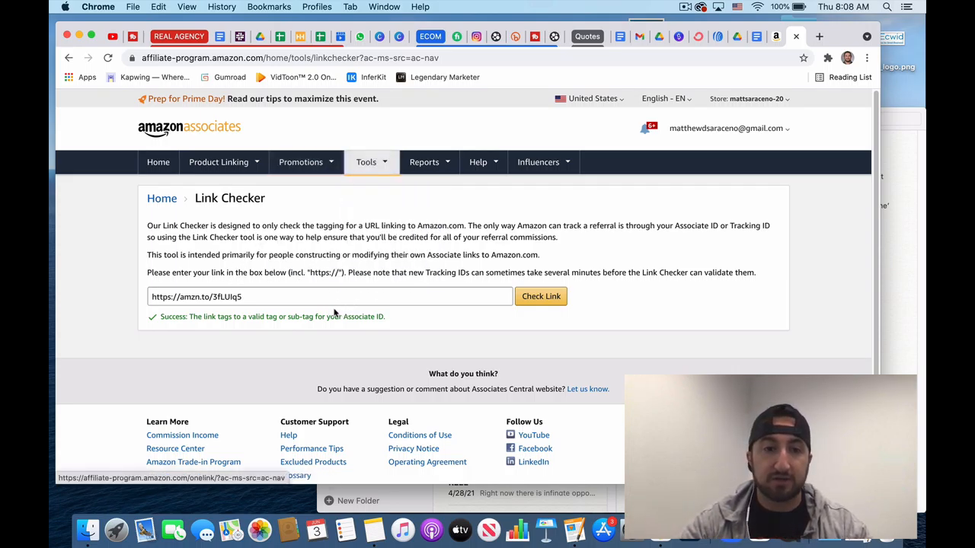
{"action": "left_click", "coordinate": [366, 162]}
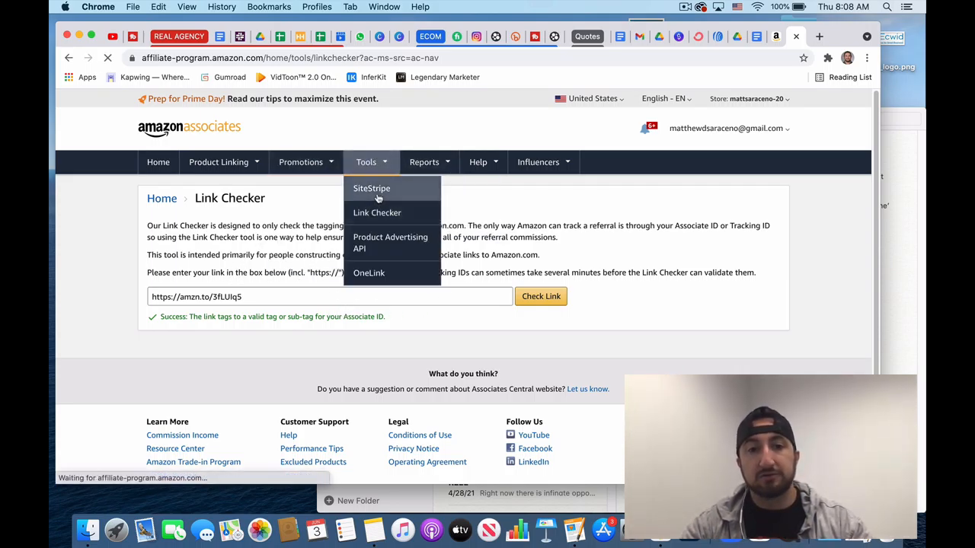
- View the SiteStripe overview page, then return to the gaming keyboard product page on Amazon
{"action": "left_click", "coordinate": [372, 189]}
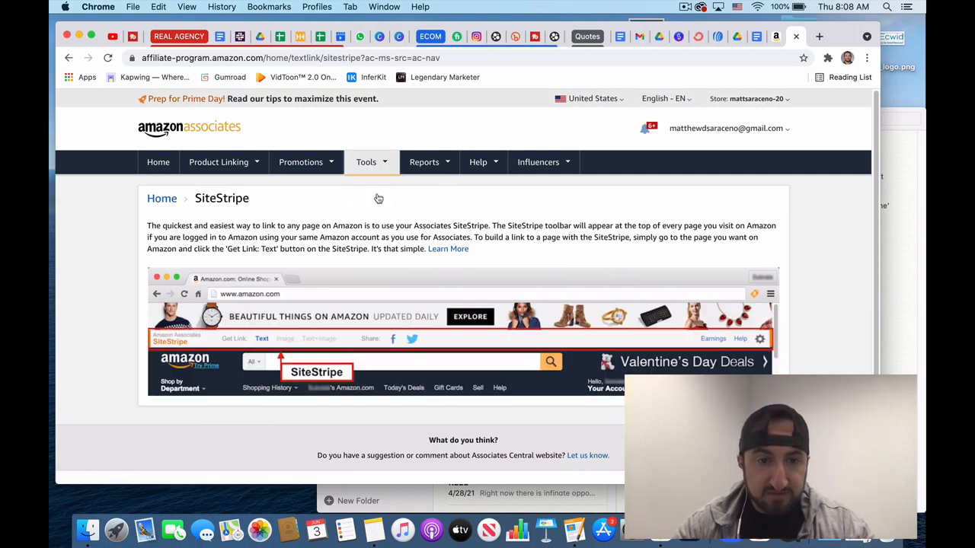
{"action": "left_click", "coordinate": [300, 162]}
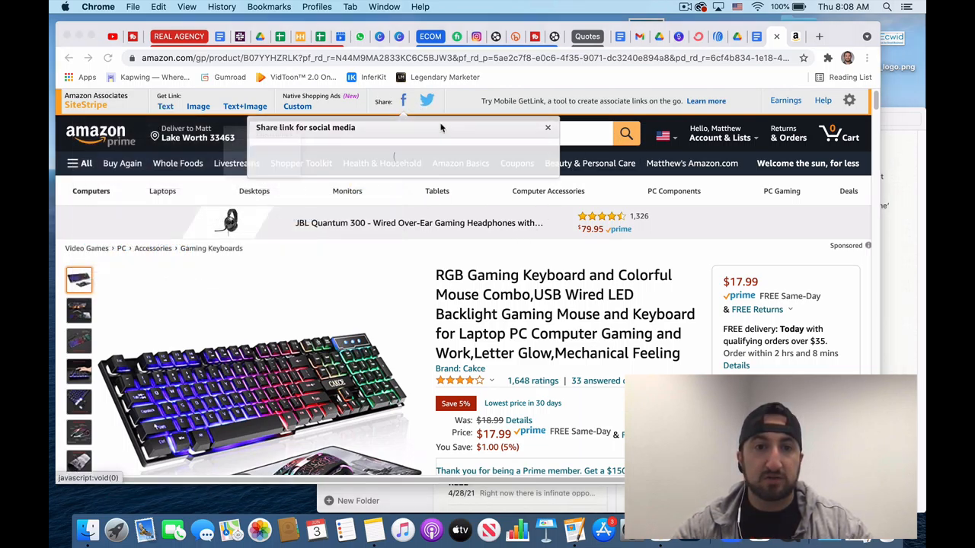
{"action": "left_click", "coordinate": [402, 101]}
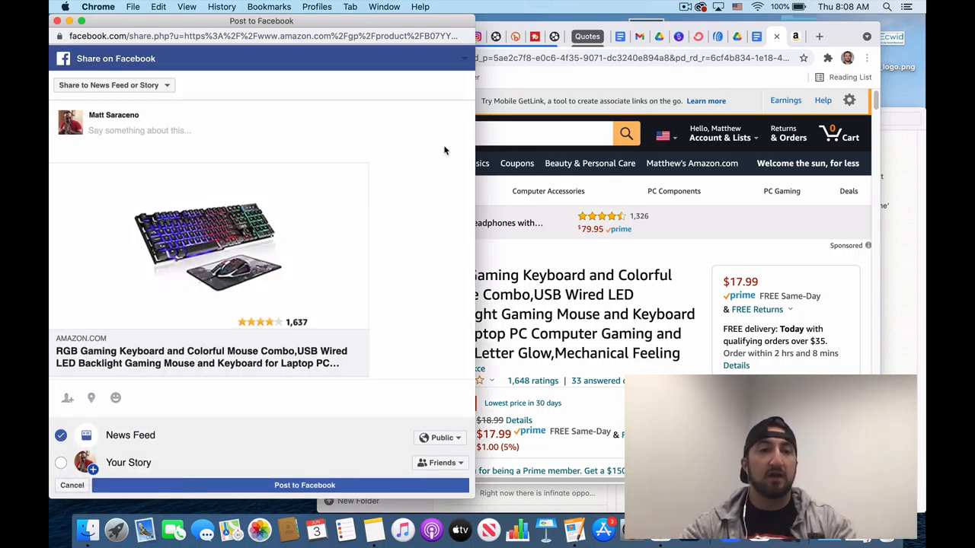
{"action": "left_click", "coordinate": [108, 86]}
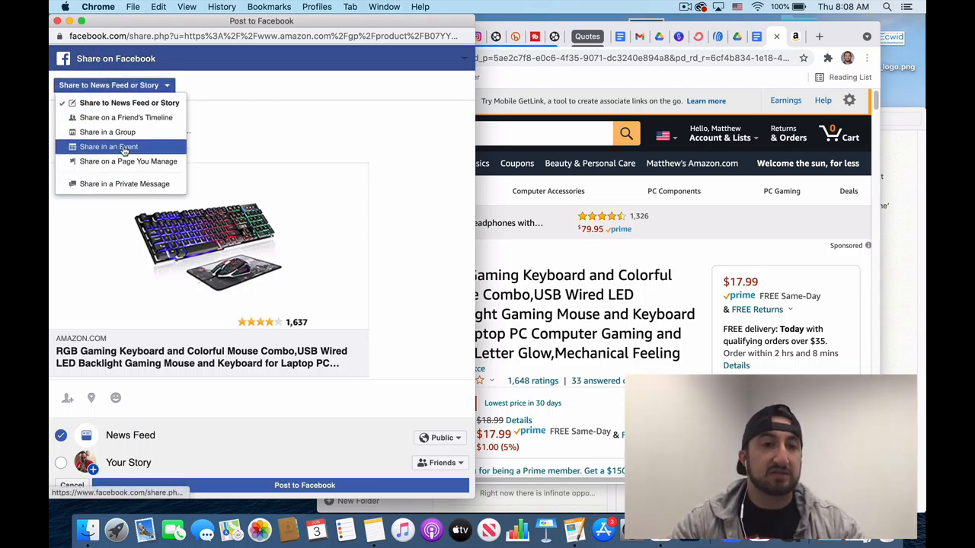
{"action": "left_click", "coordinate": [108, 146]}
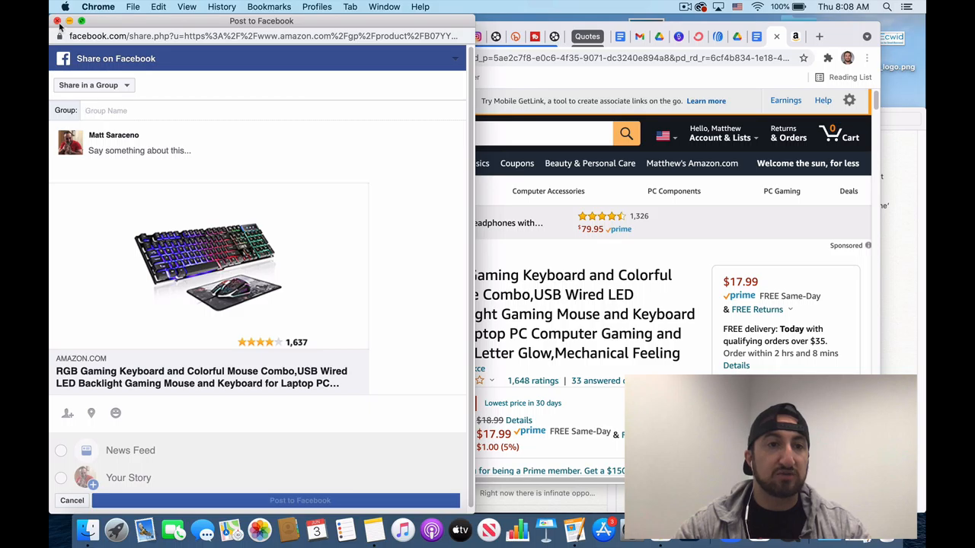
{"action": "left_click", "coordinate": [56, 21]}
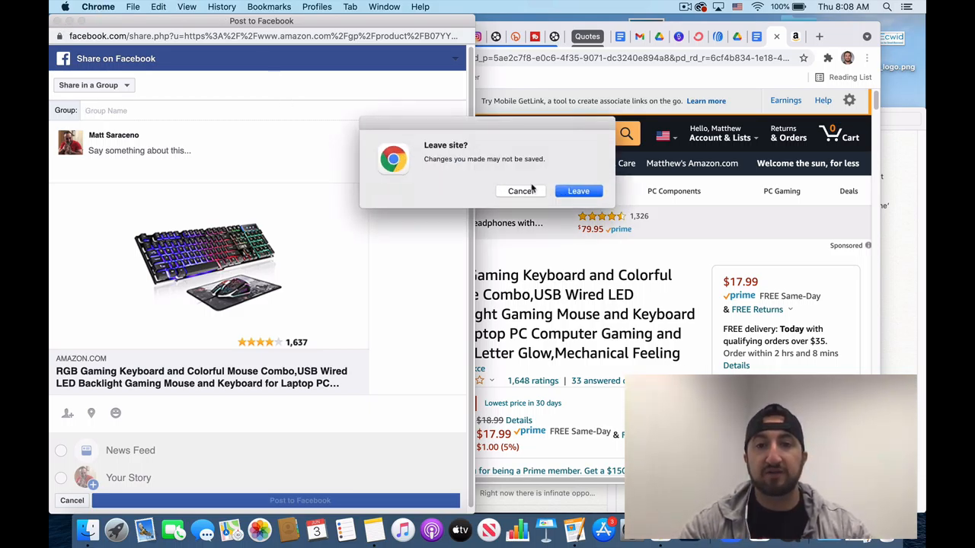
{"action": "left_click", "coordinate": [578, 190]}
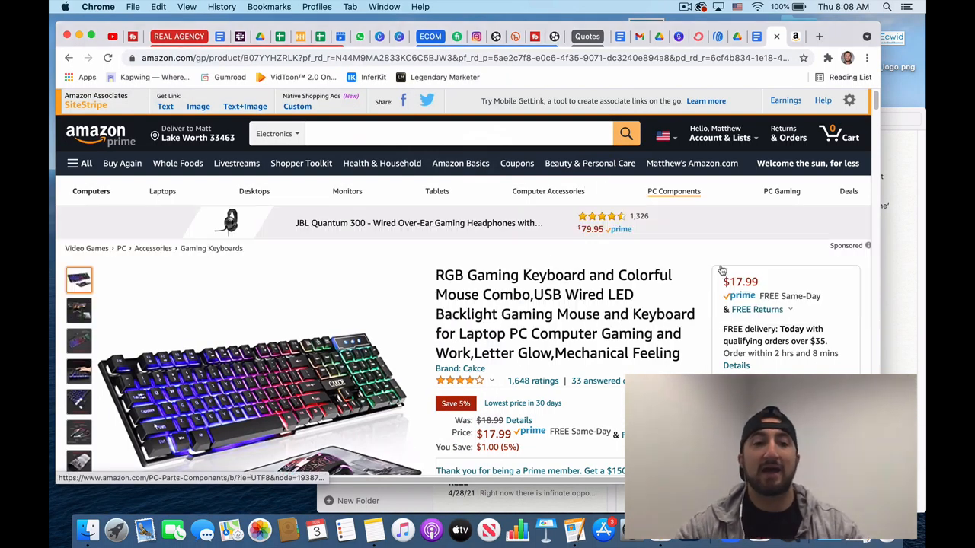
- Switch back to the Amazon Associates SiteStripe overview tab
{"action": "left_click", "coordinate": [673, 192]}
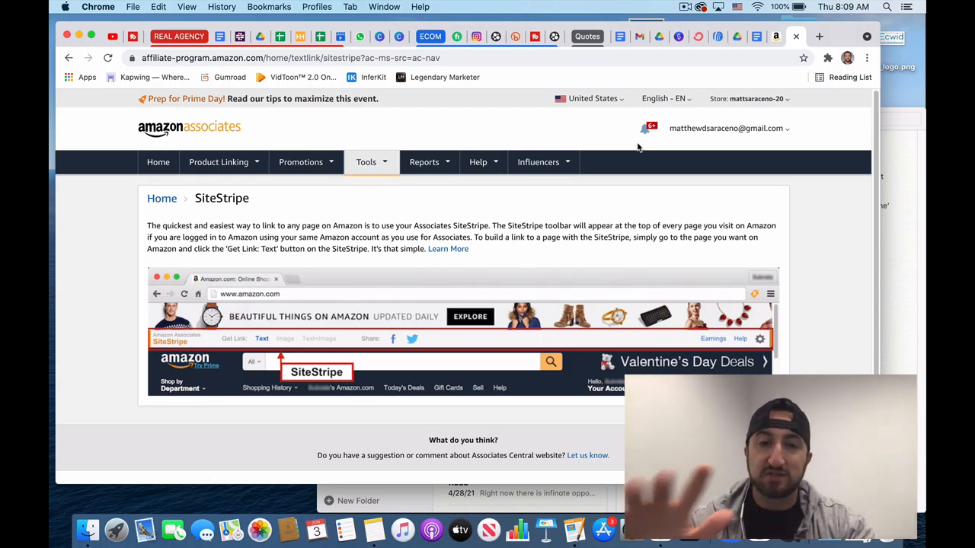
- Glance at Product Linking options, then go Home to the Associates Central dashboard
{"action": "left_click", "coordinate": [219, 161]}
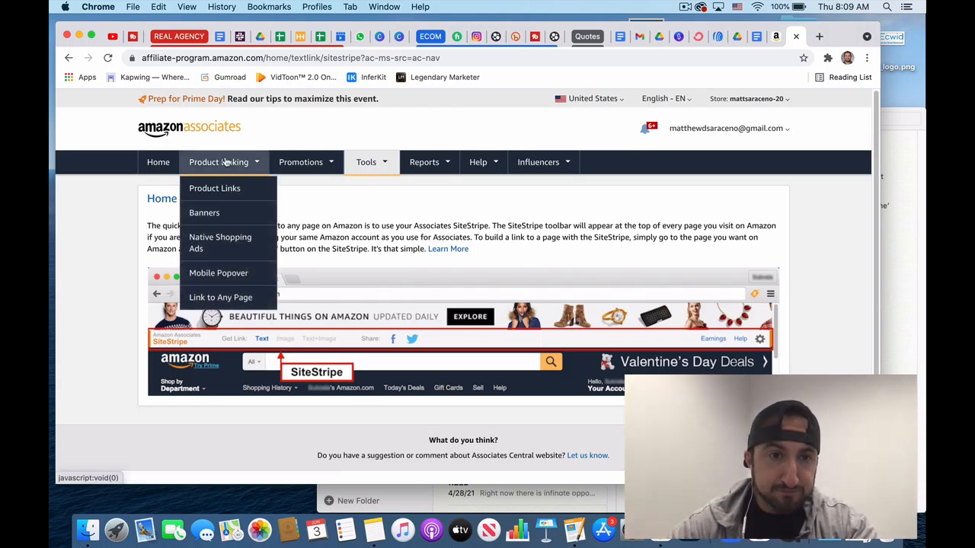
{"action": "left_click", "coordinate": [158, 162]}
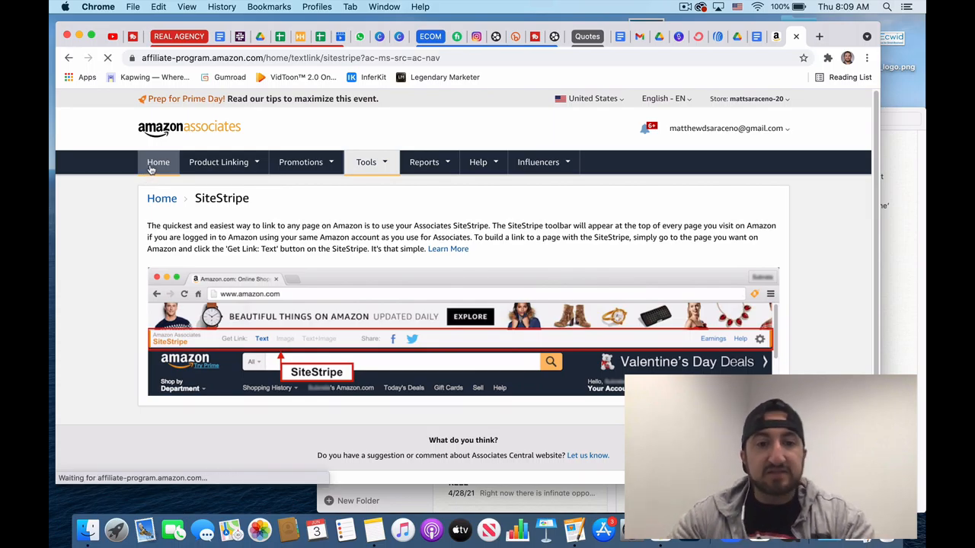
{"action": "left_click", "coordinate": [158, 161]}
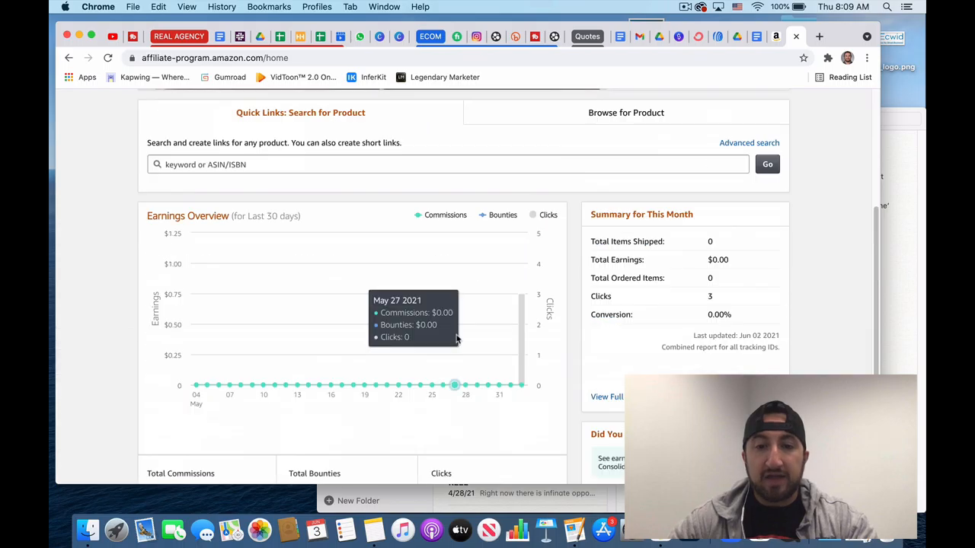
{"action": "scroll", "scroll_direction": "up", "scroll_amount": 3}
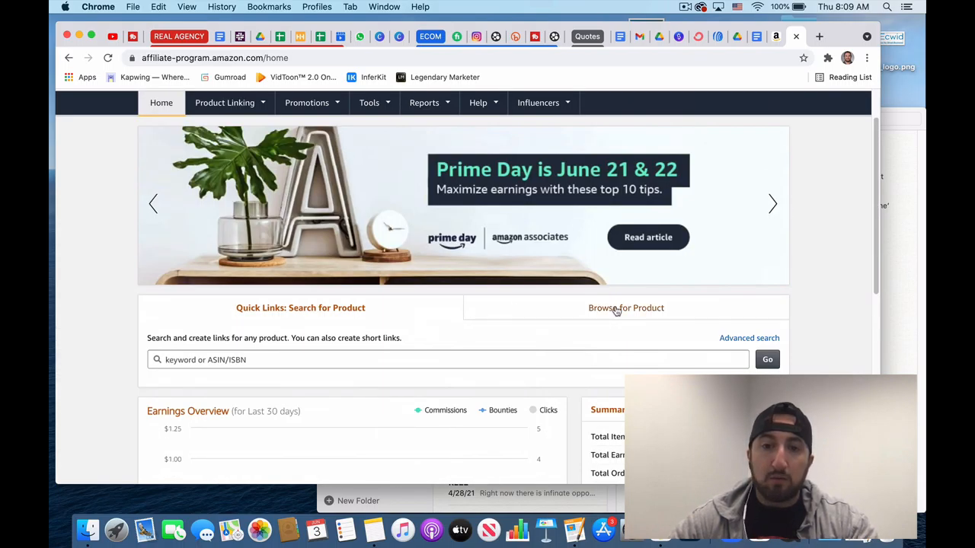
- Show the Browse for Product quick-links tab listing Amazon categories for category links
{"action": "left_click", "coordinate": [626, 308]}
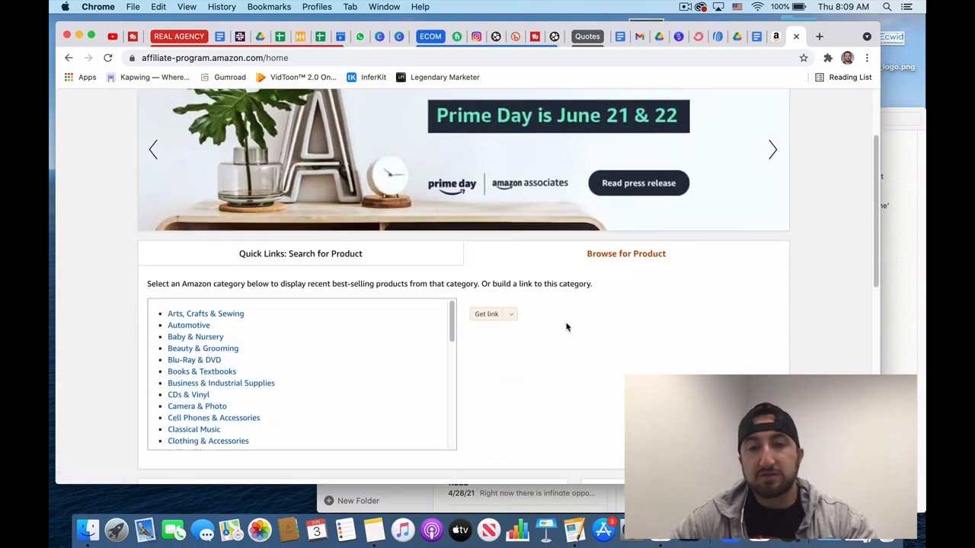
{"action": "scroll", "scroll_direction": "down", "scroll_amount": 3}
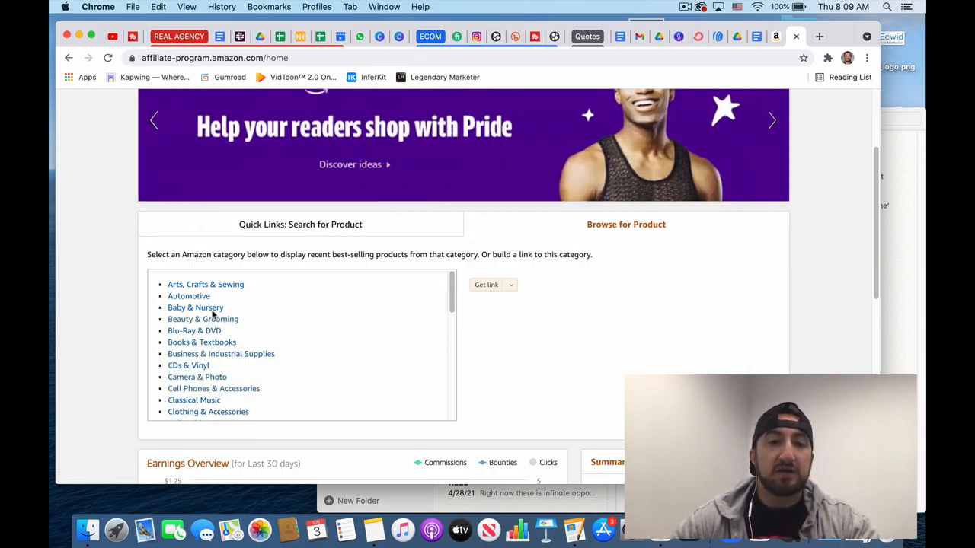
{"action": "mouse_move", "coordinate": [195, 307]}
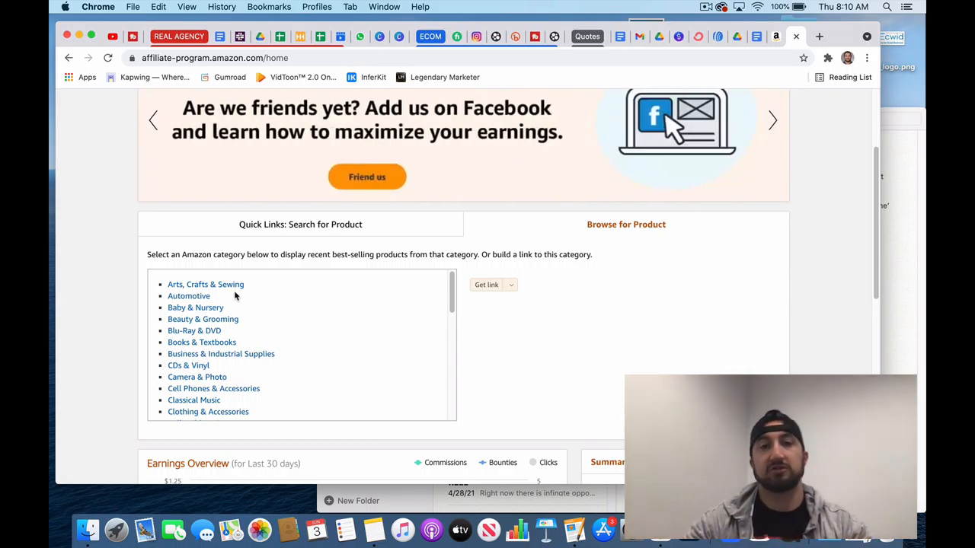
{"action": "mouse_move", "coordinate": [274, 289]}
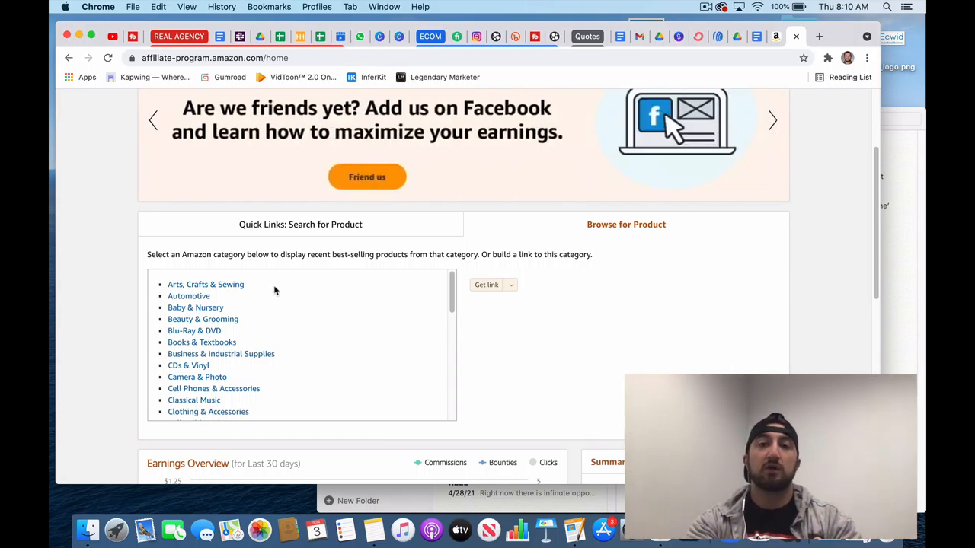